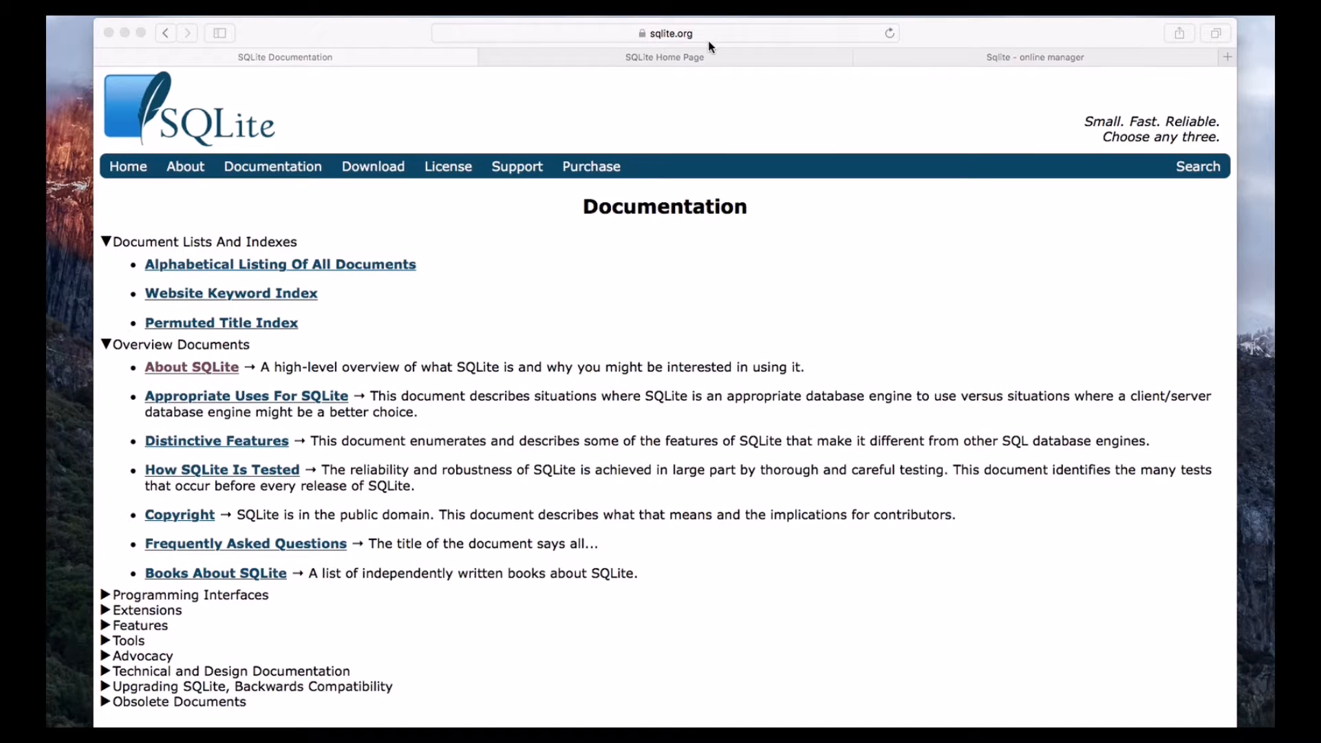
Step: Switch to the 'Sqlite - online manager' Safari tab showing the demo table's three rows
{"action": "left_click", "coordinate": [1034, 56]}
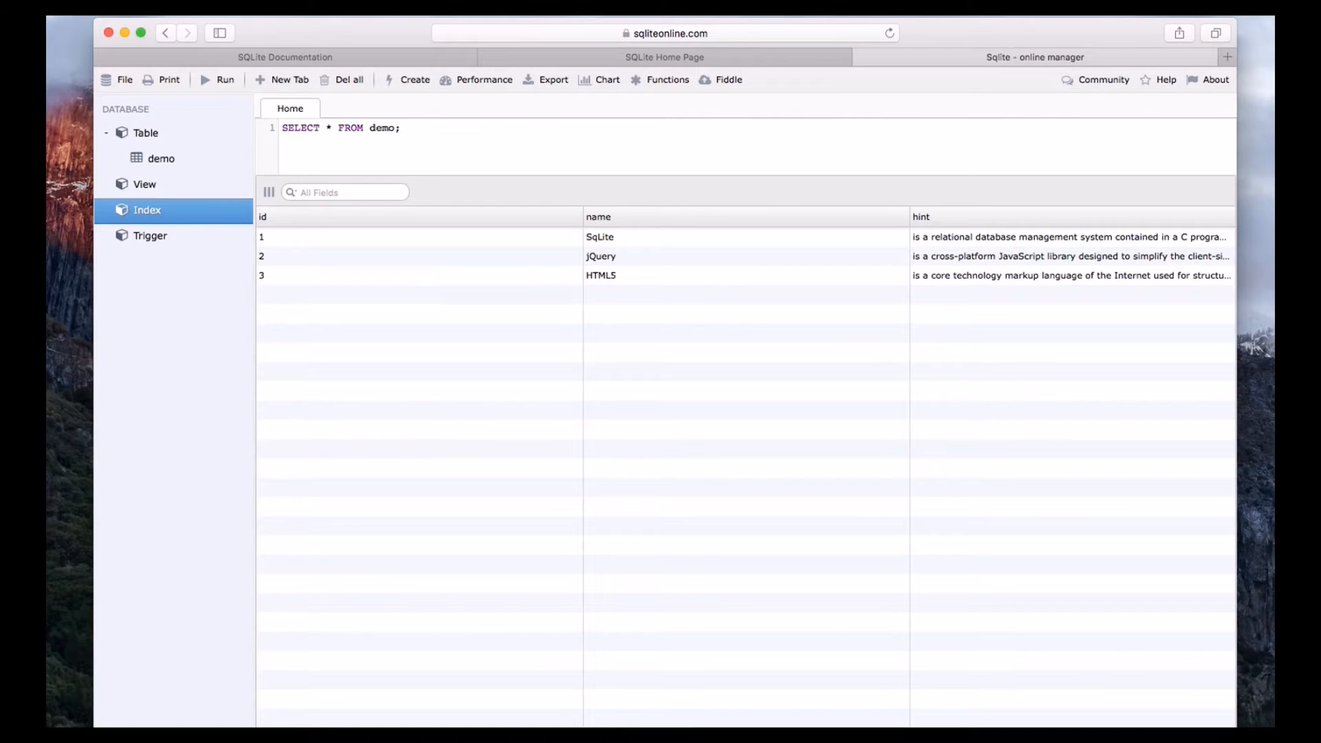
{"action": "left_click", "coordinate": [402, 127]}
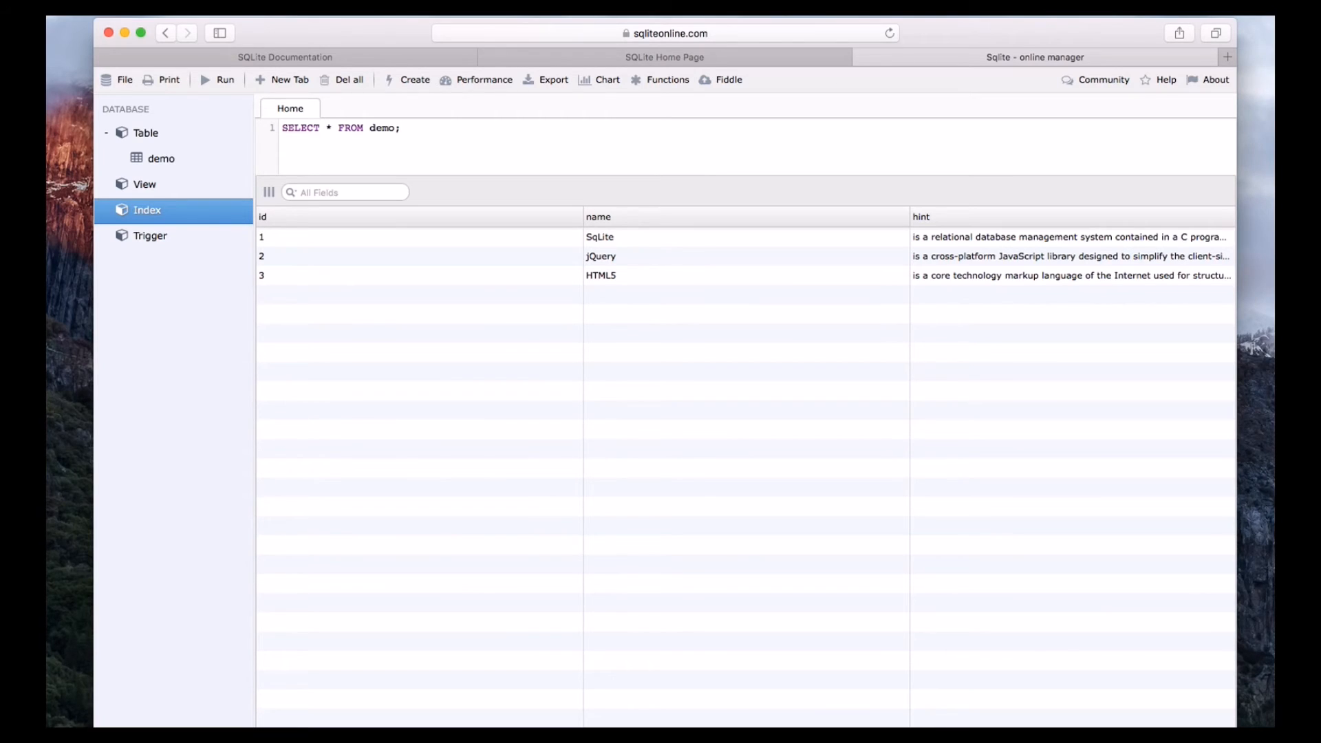
{"action": "left_click", "coordinate": [401, 127]}
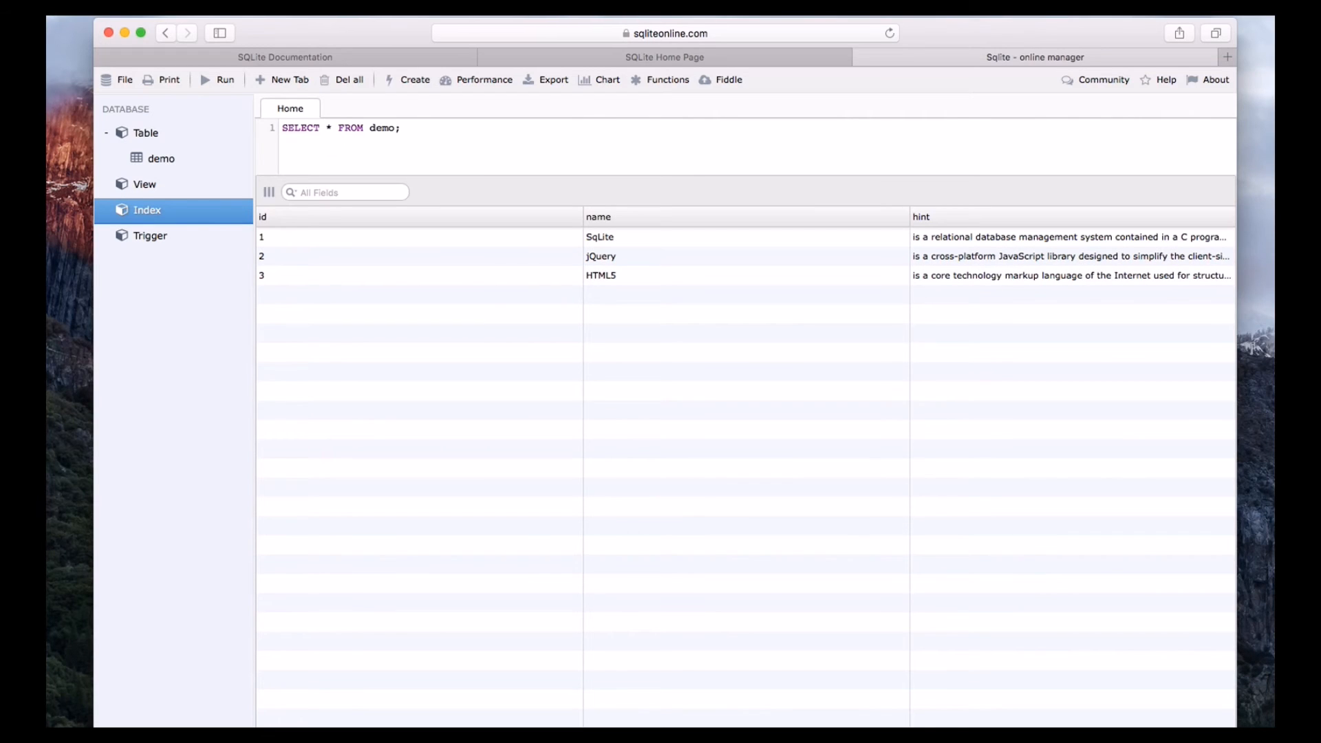
{"action": "left_click", "coordinate": [403, 127]}
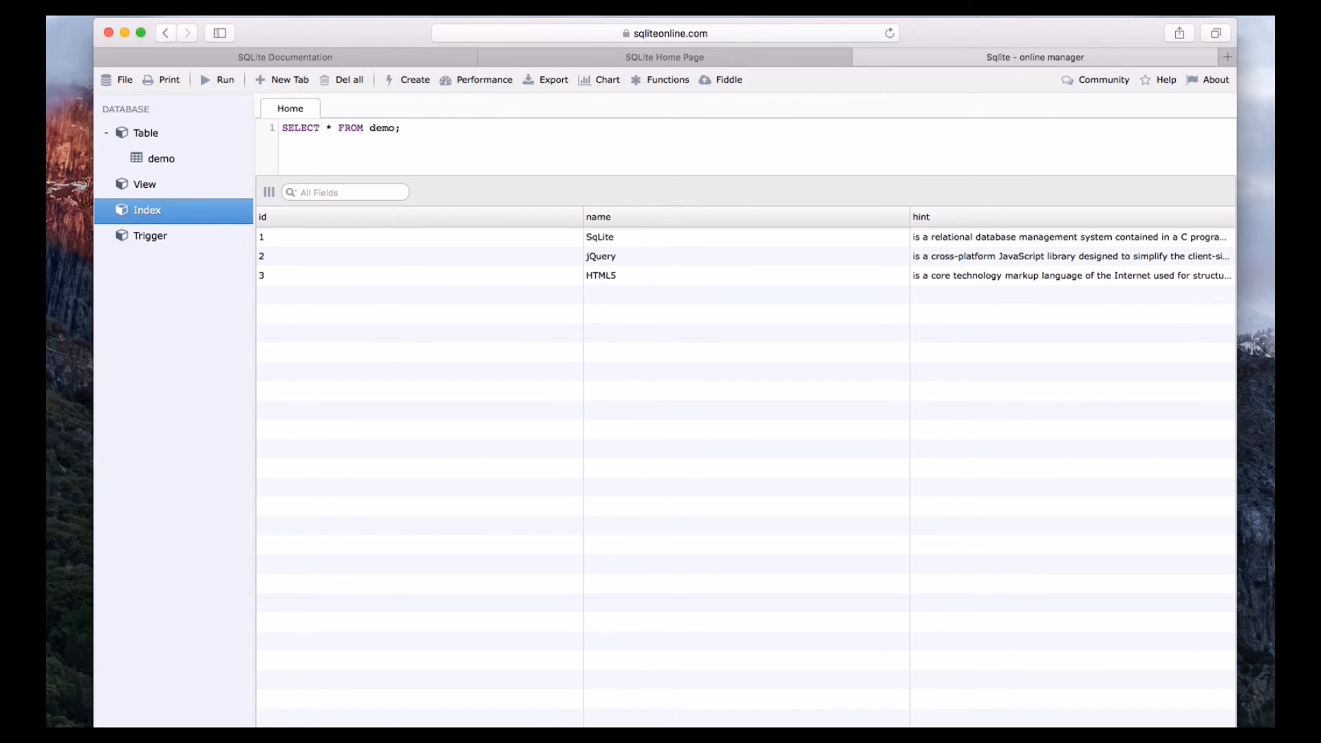
{"action": "left_click", "coordinate": [403, 127]}
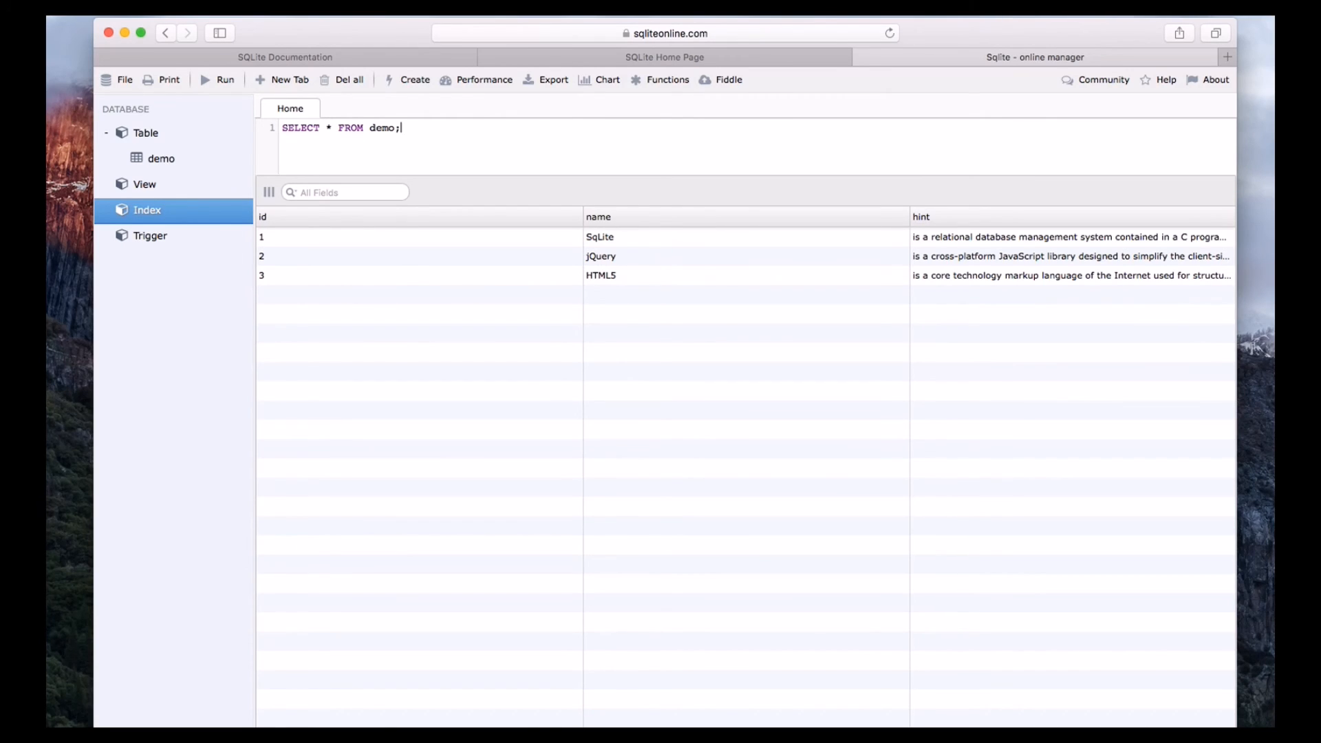